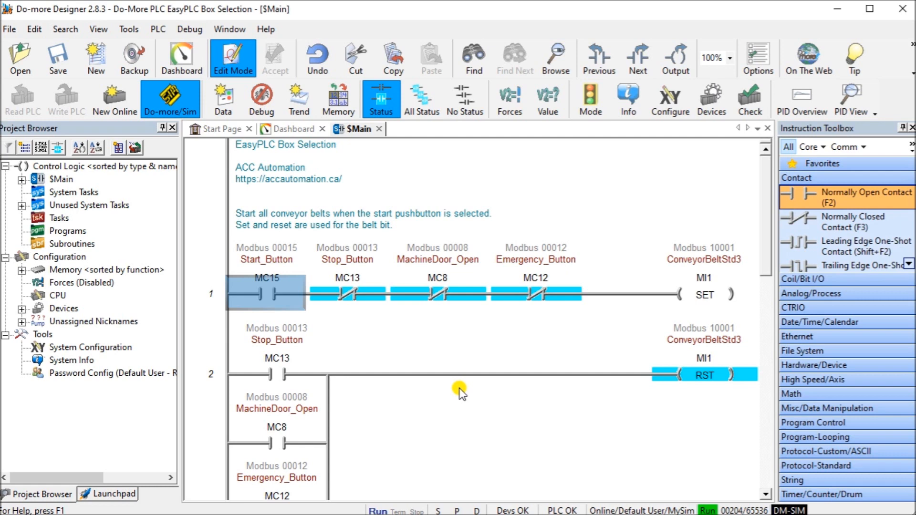
mouse_move(390, 282)
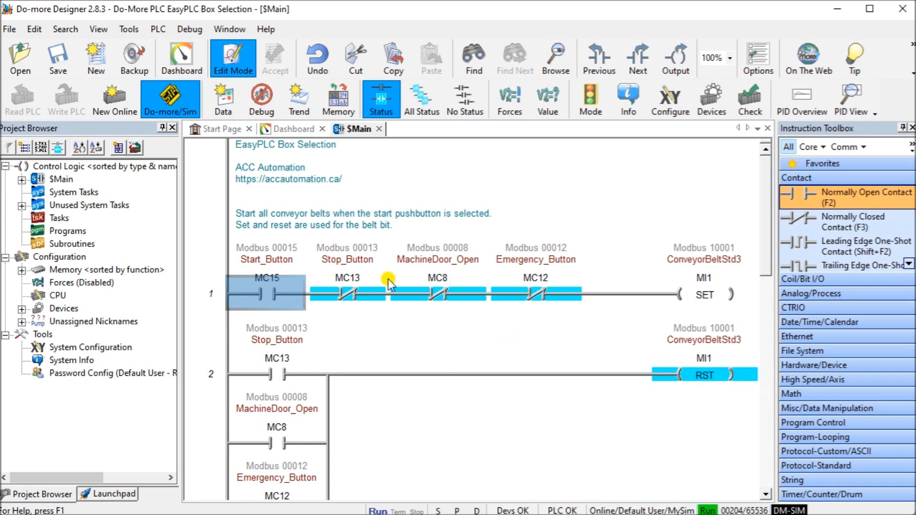
mouse_move(463, 418)
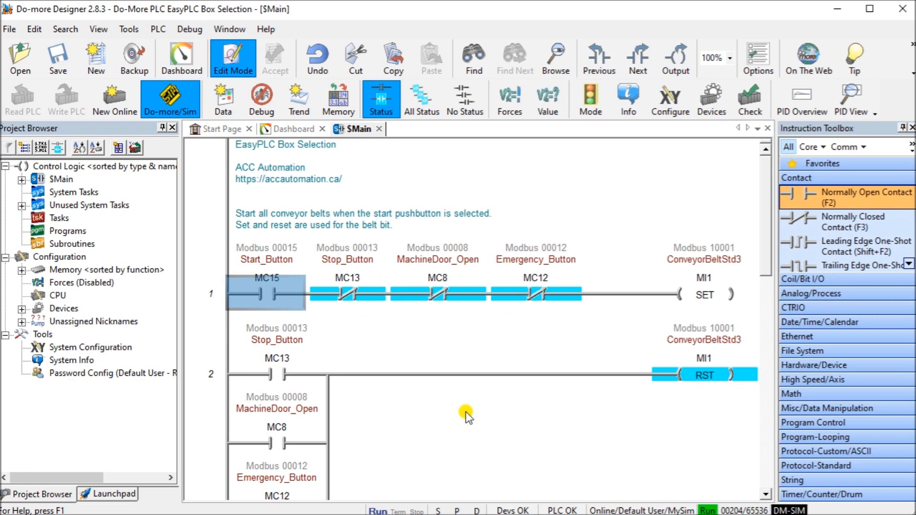
- Scroll down through the current ACC Automation page content
scroll(down, 3)
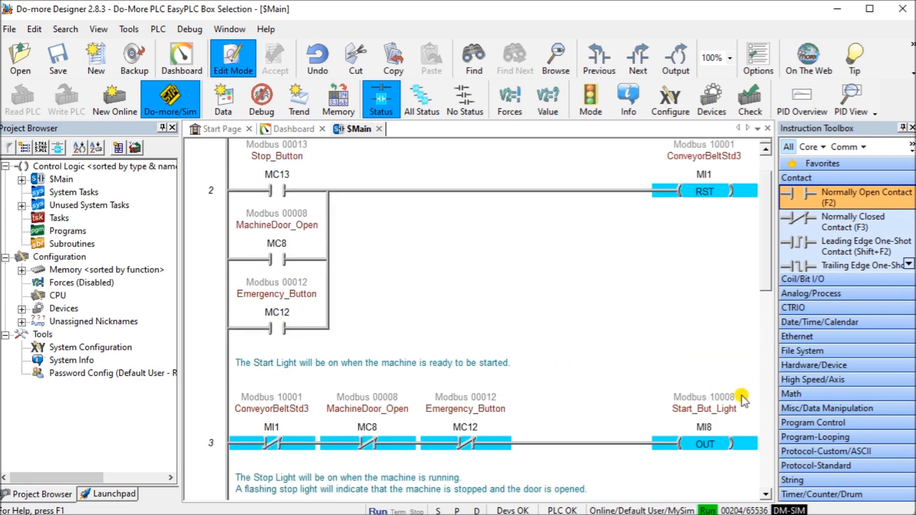
mouse_move(406, 428)
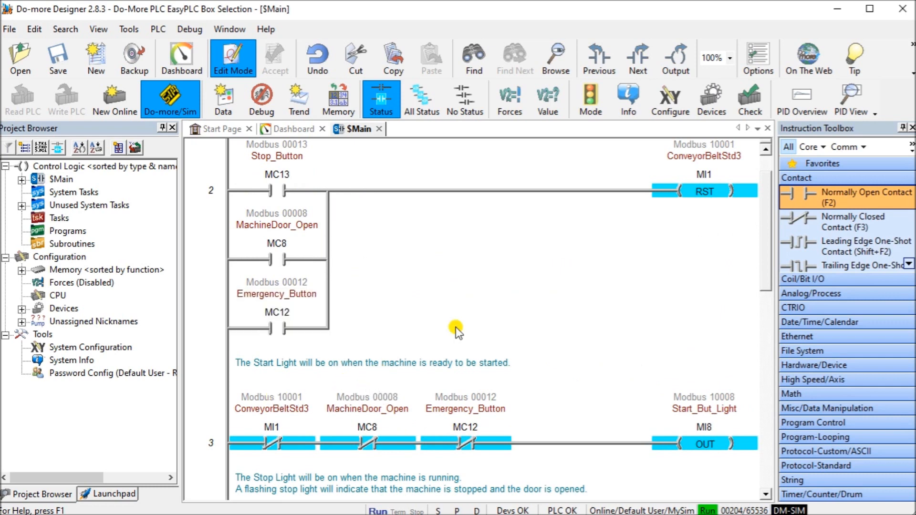
mouse_move(500, 302)
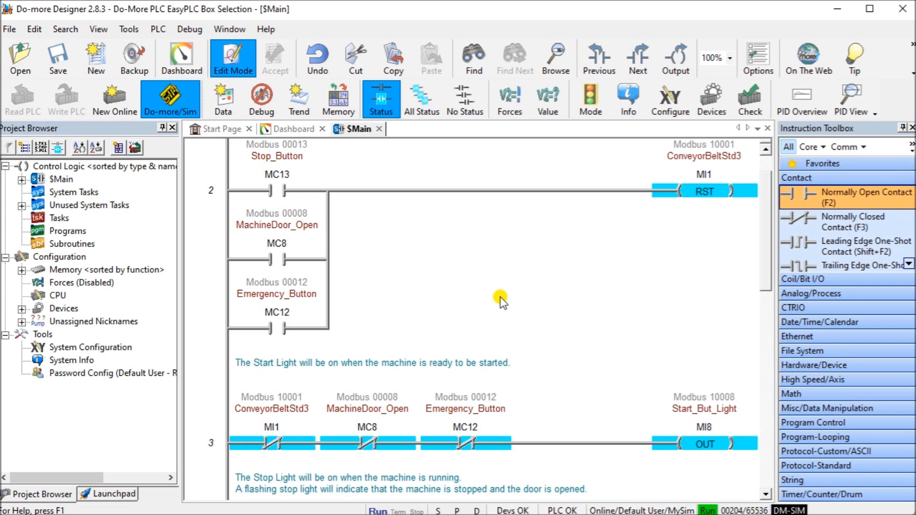
mouse_move(443, 139)
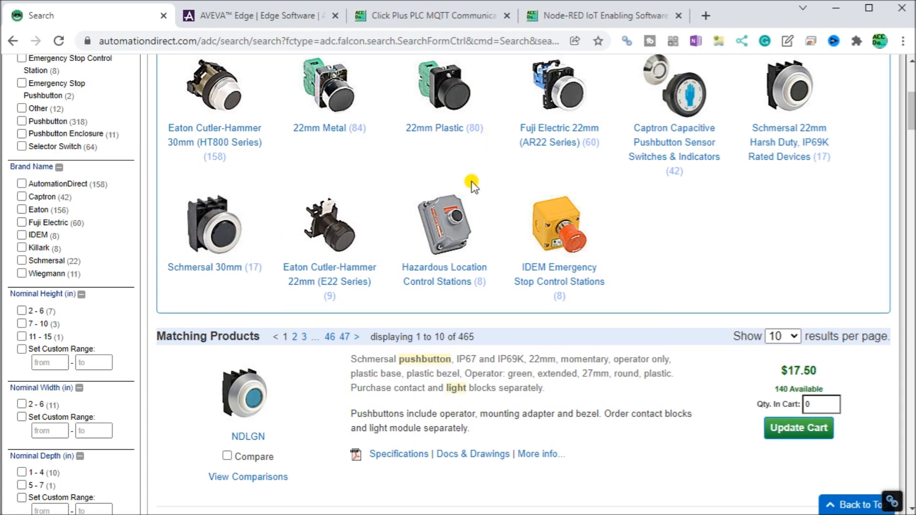
mouse_move(638, 197)
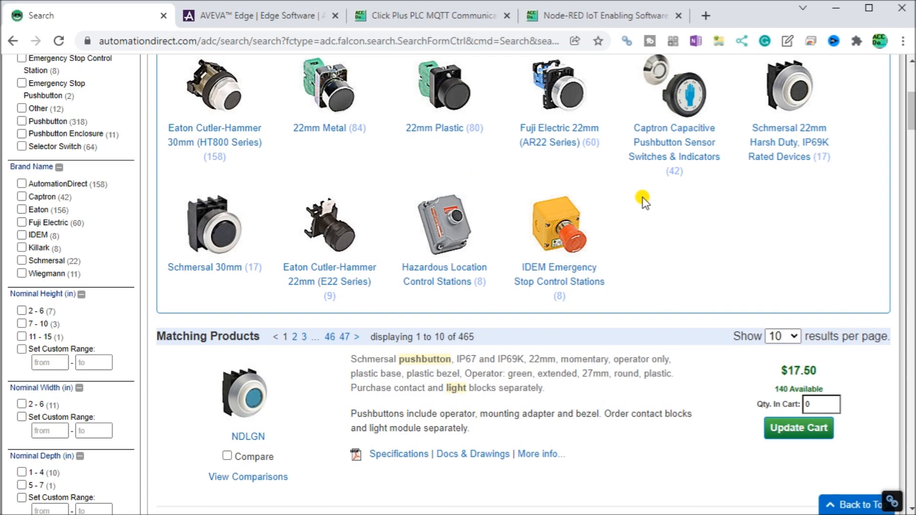
scroll(down, 3)
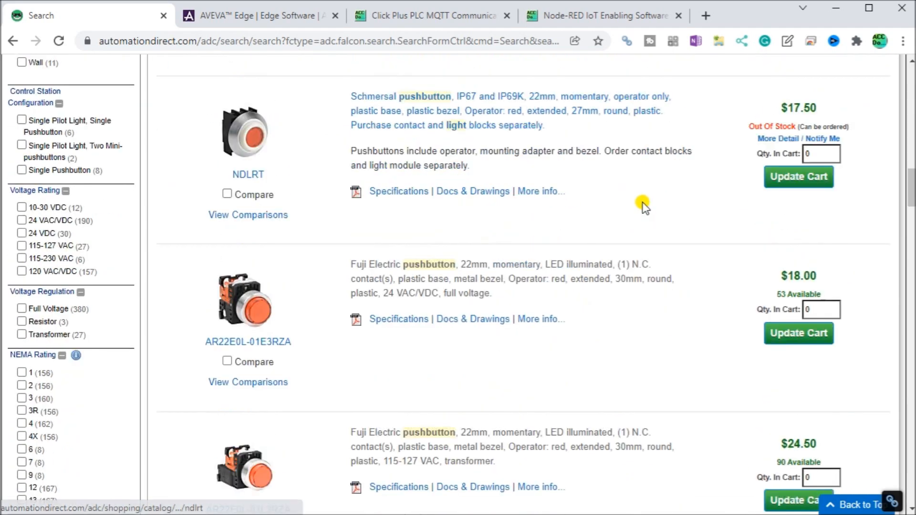
scroll(down, 3)
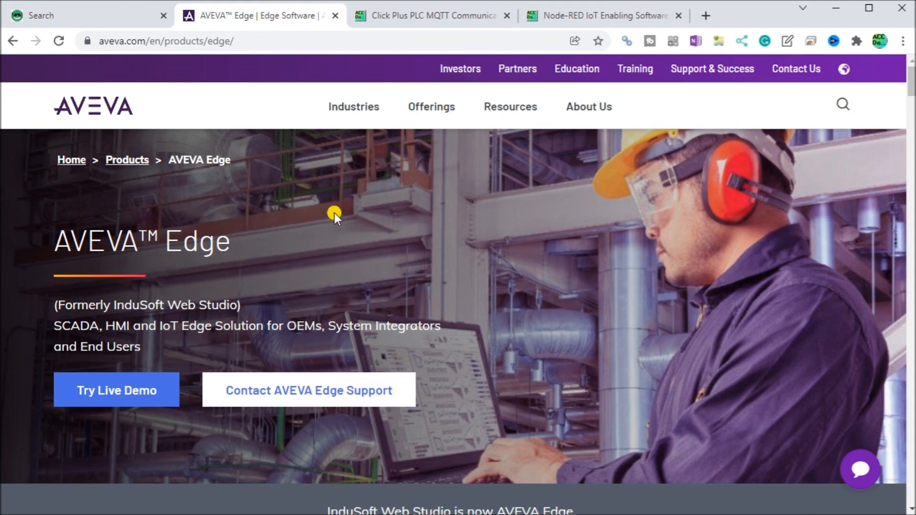
mouse_move(347, 224)
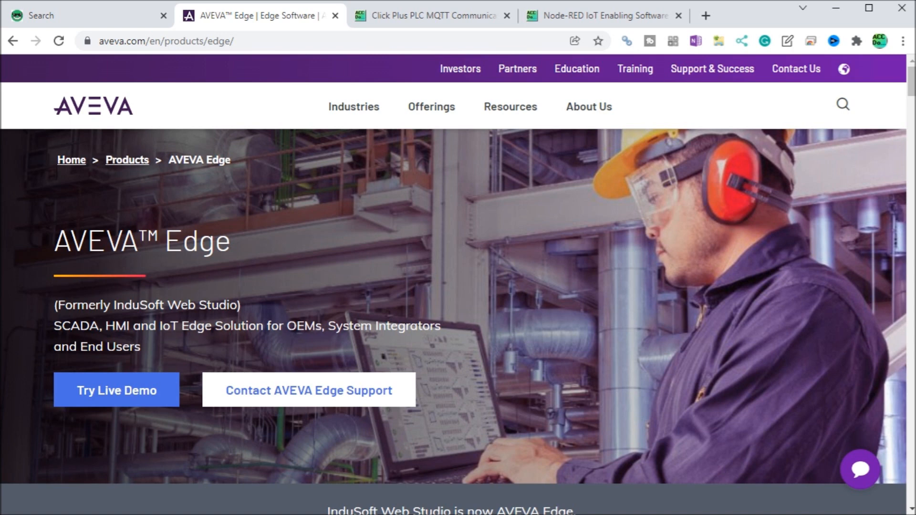
mouse_move(453, 16)
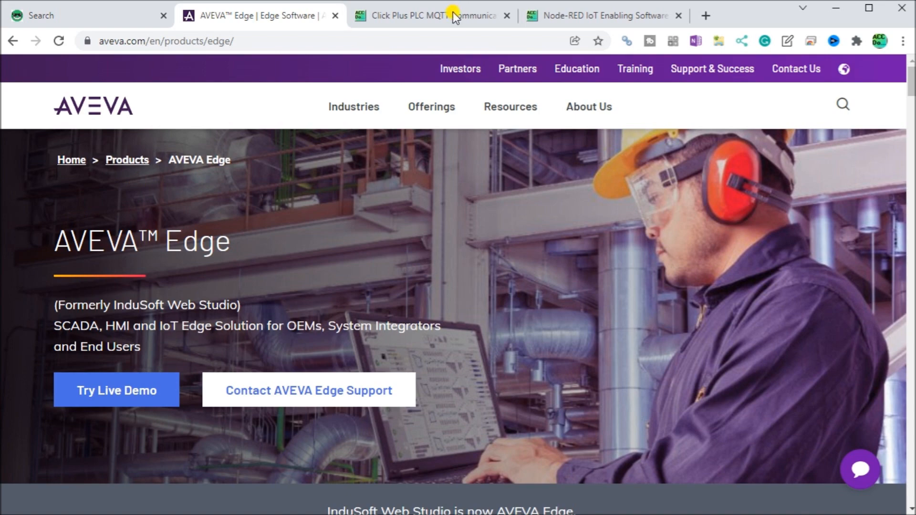
- Switch to the Click Plus PLC MQTT article, then to the Node-RED IoT series page
click(449, 15)
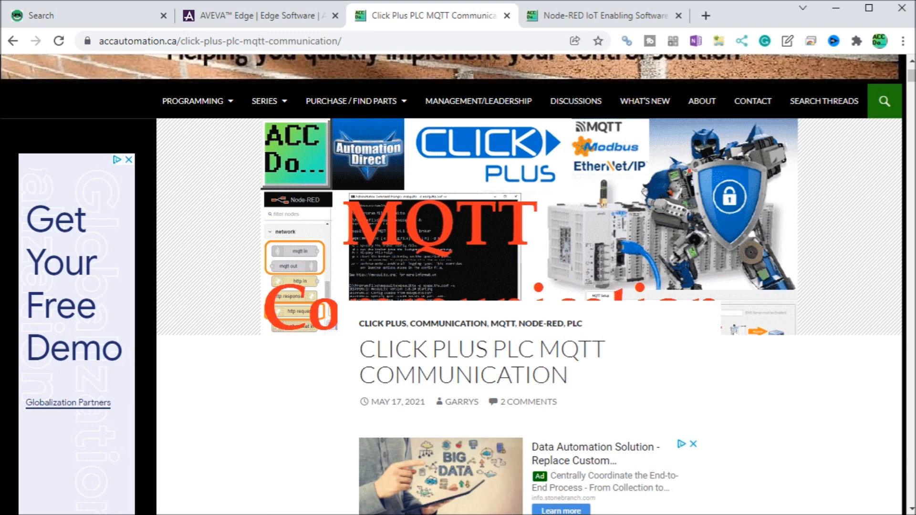
mouse_move(264, 173)
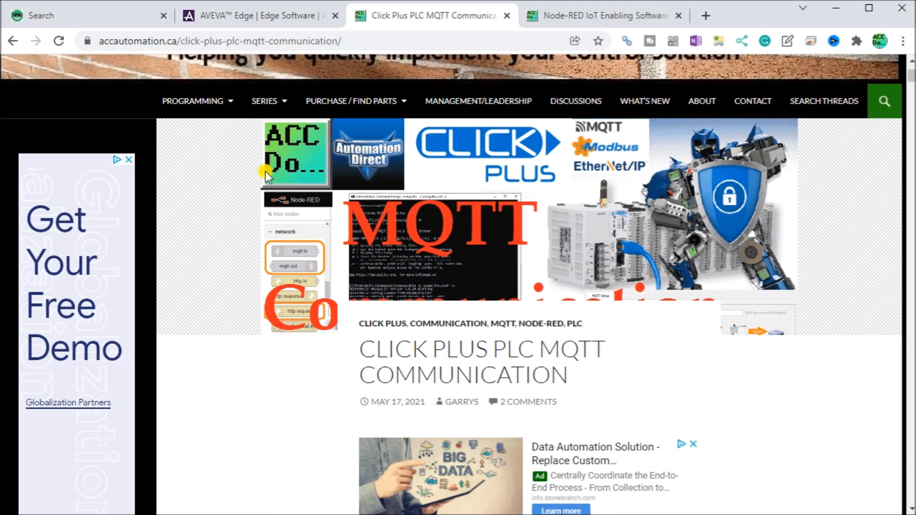
mouse_move(577, 16)
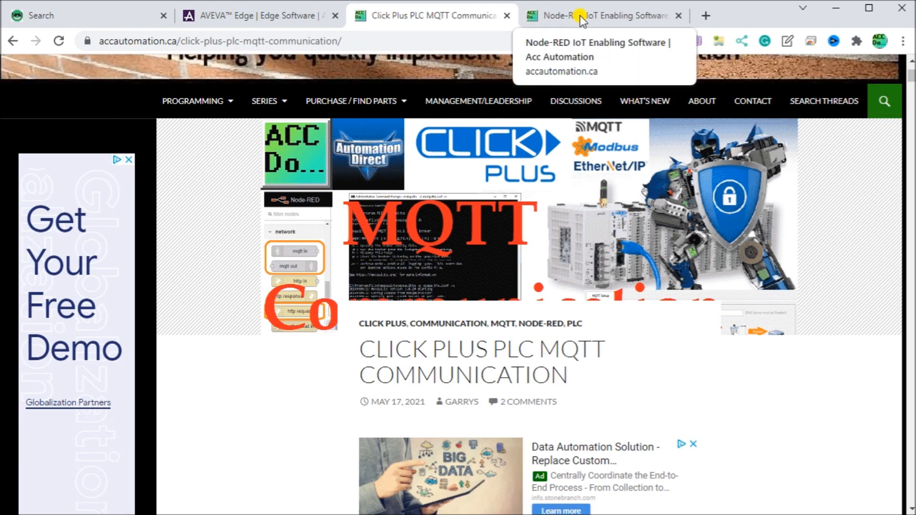
click(591, 16)
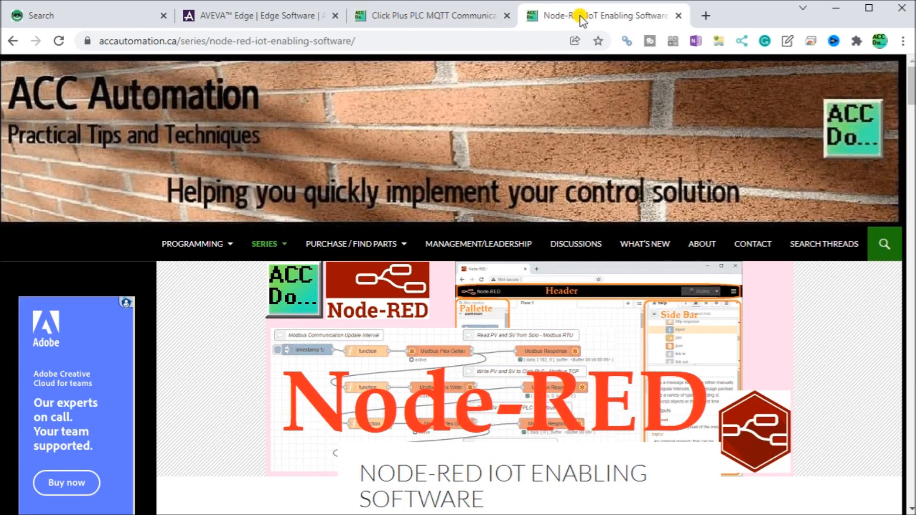